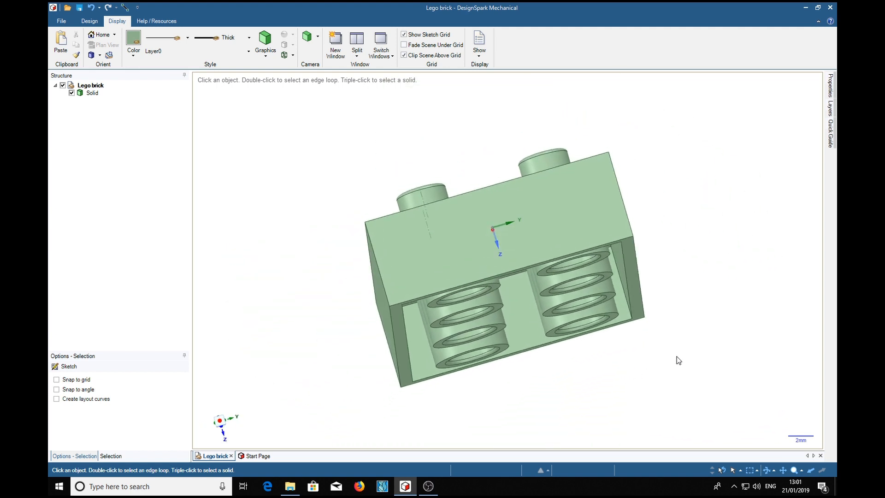
Select the left tube's rim edges and cut the brick into a cross-section view.
click(484, 356)
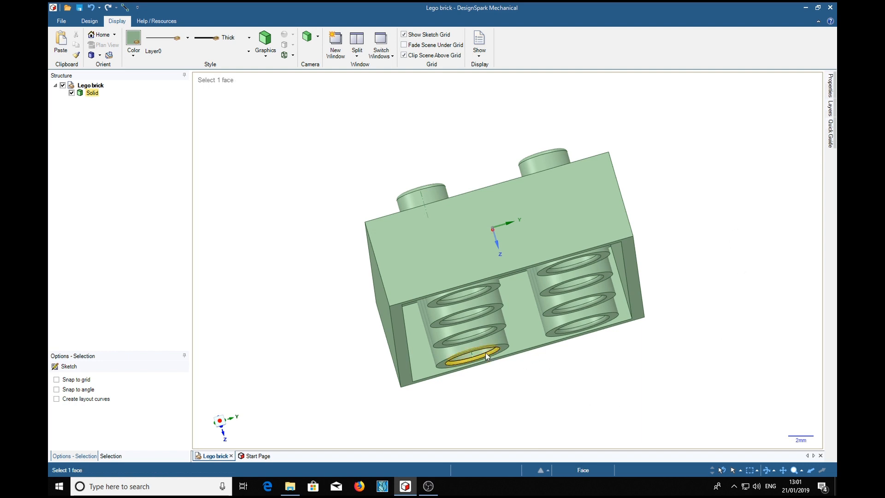
click(469, 322)
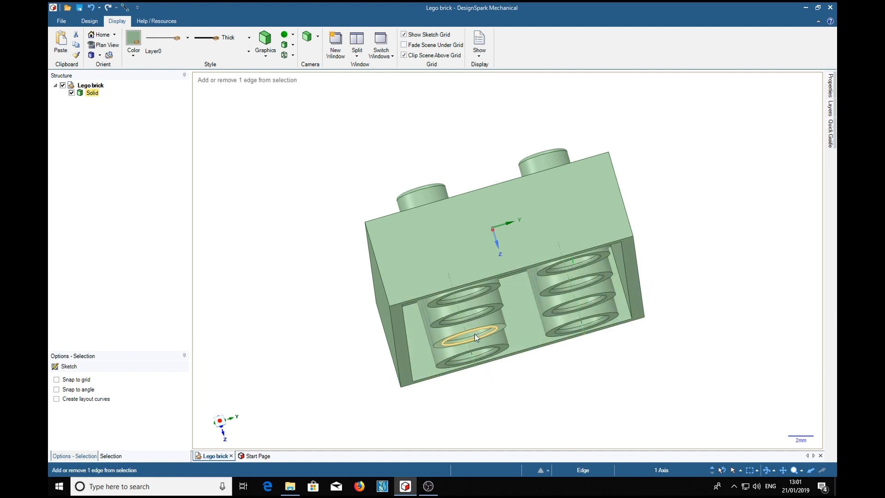
click(475, 336)
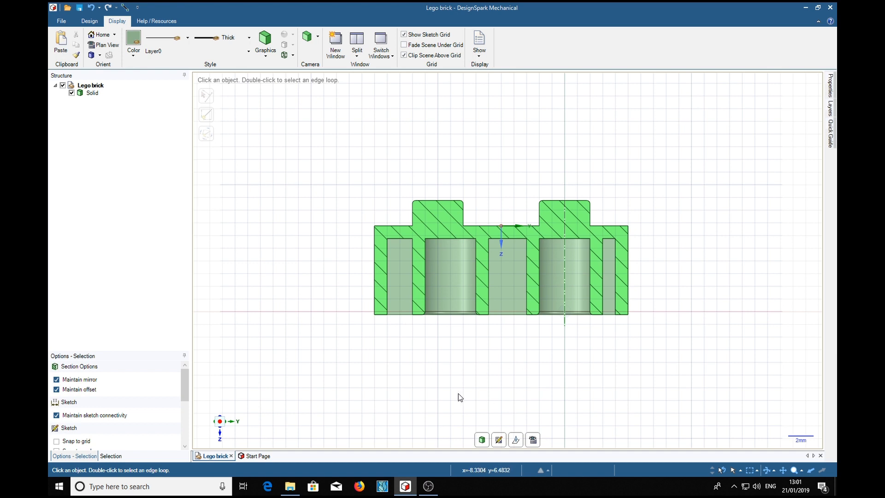
mouse_move(581, 370)
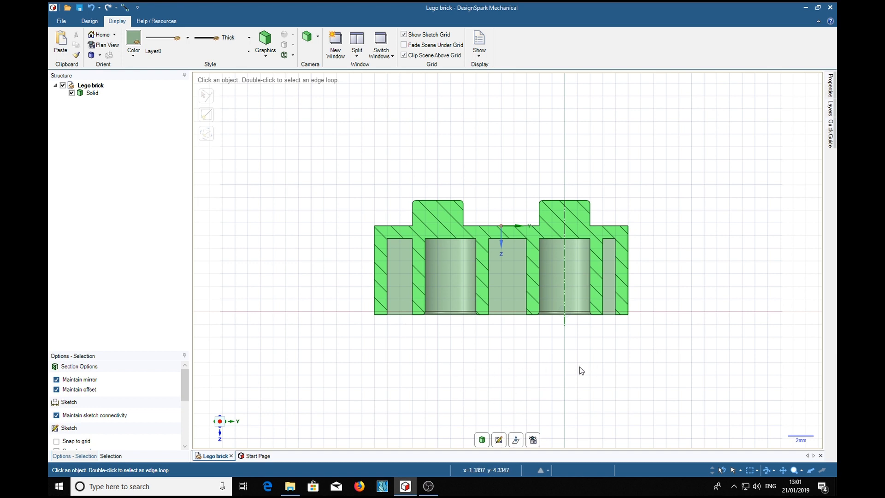
mouse_move(515, 402)
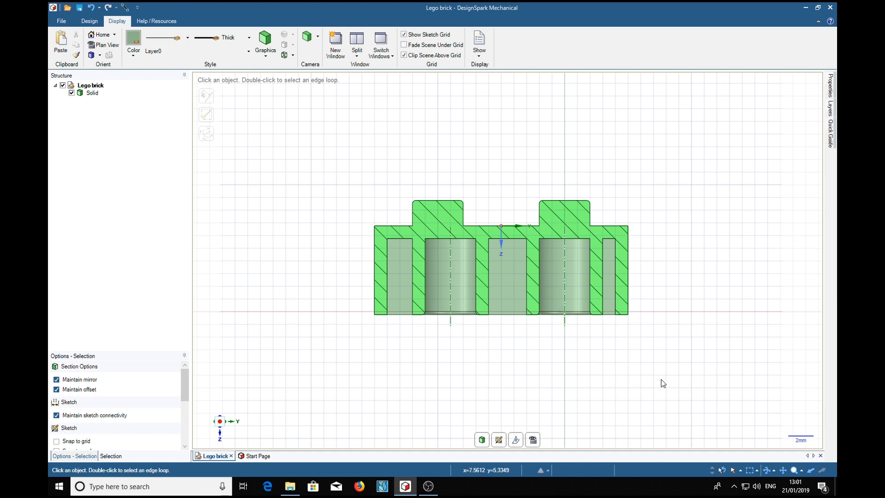
mouse_move(678, 393)
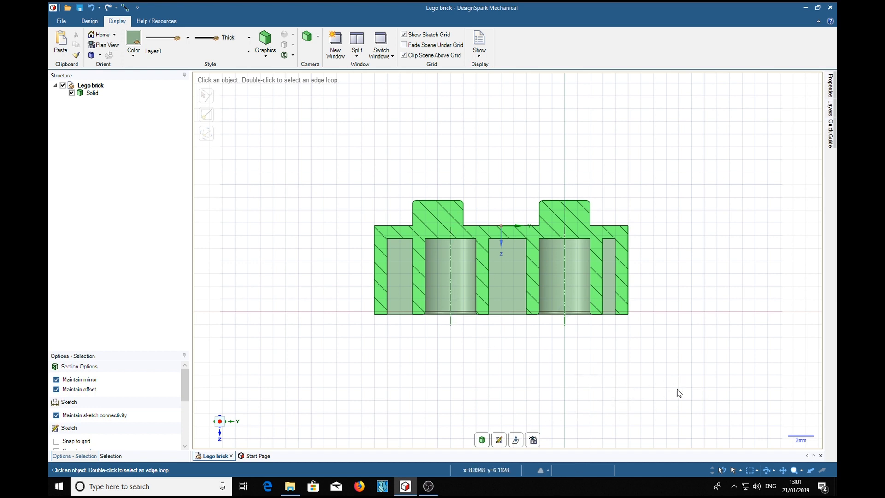
mouse_move(671, 369)
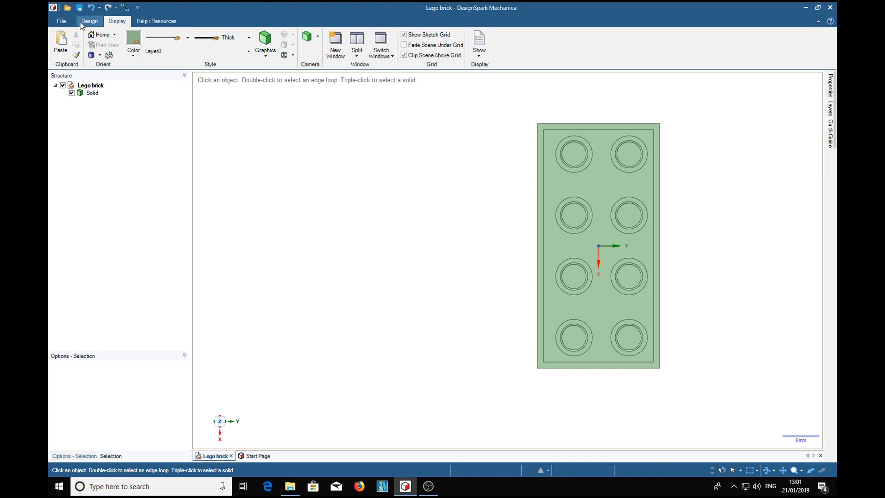
Start the Move tool from the Design tab with the left column's four tube faces selected.
click(89, 20)
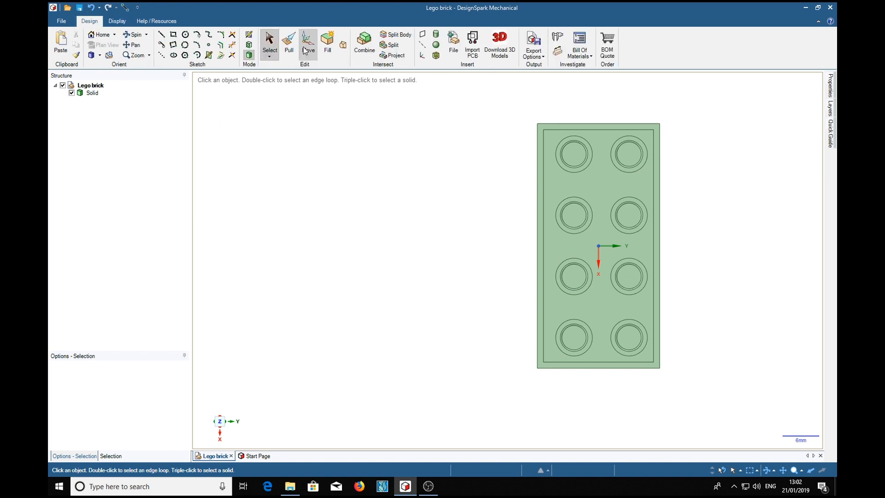
click(307, 43)
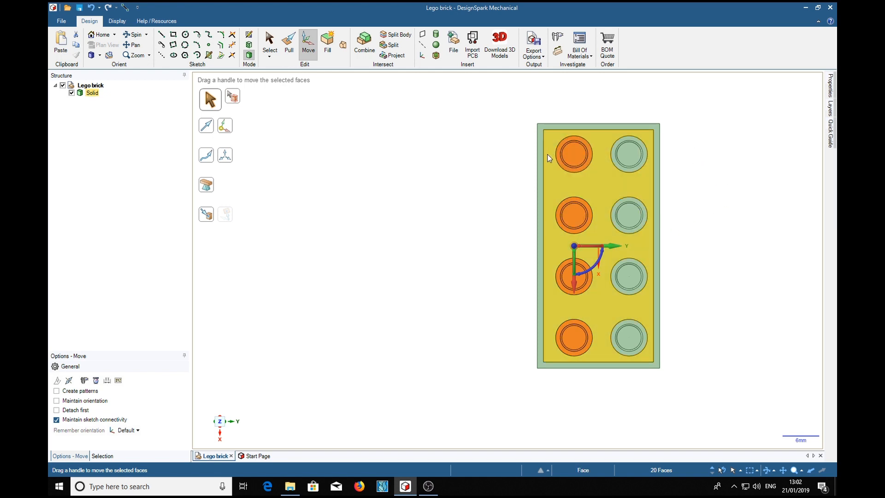
mouse_move(653, 156)
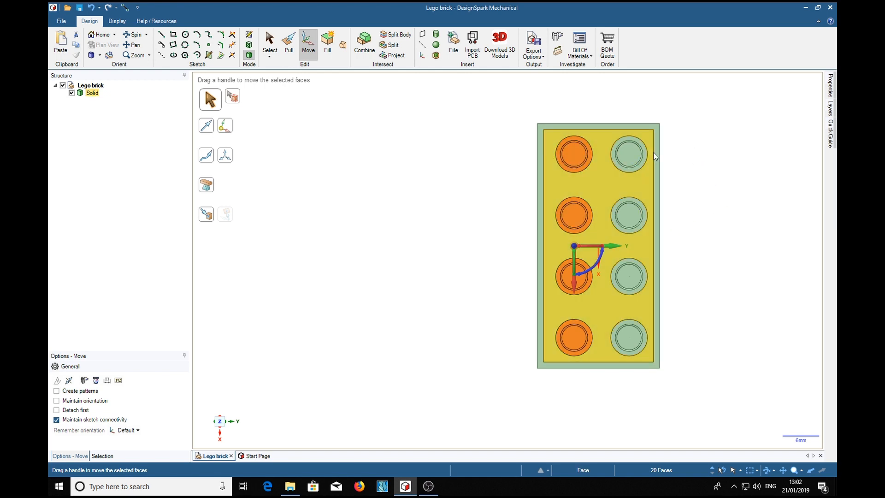
click(572, 155)
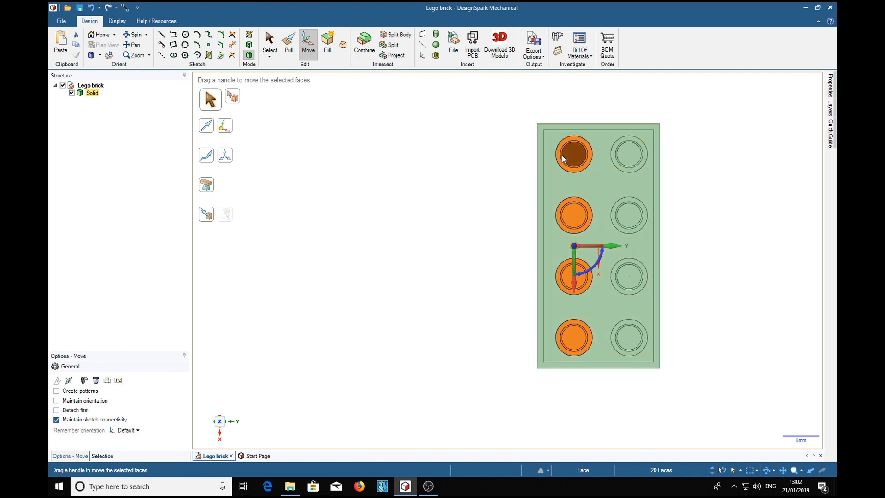
click(457, 258)
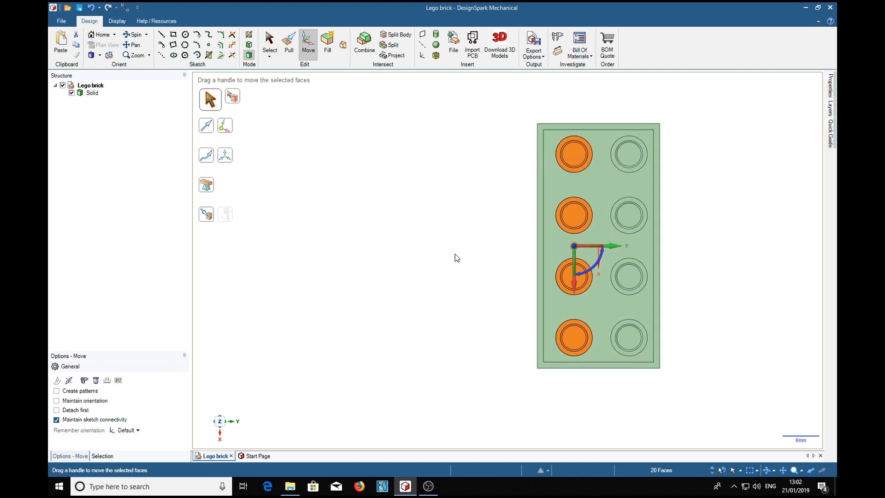
mouse_move(452, 213)
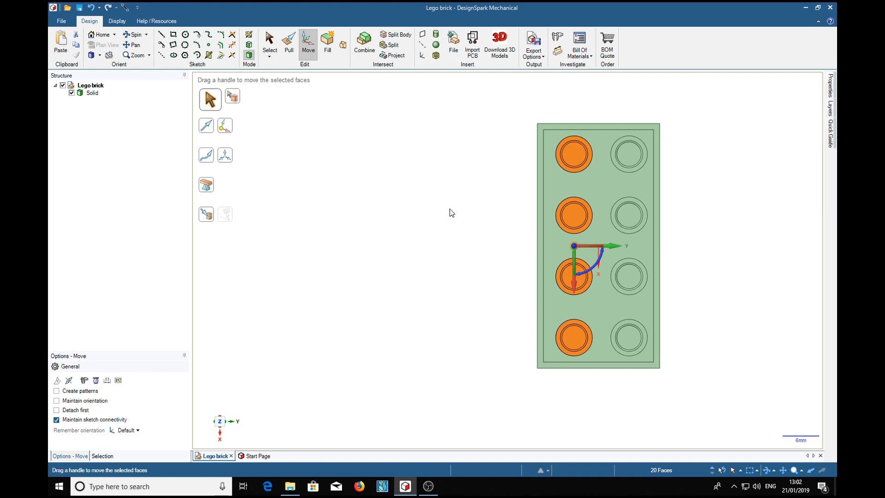
Orbit the brick to a side view to prepare the Up To move.
drag(451, 213, 721, 236)
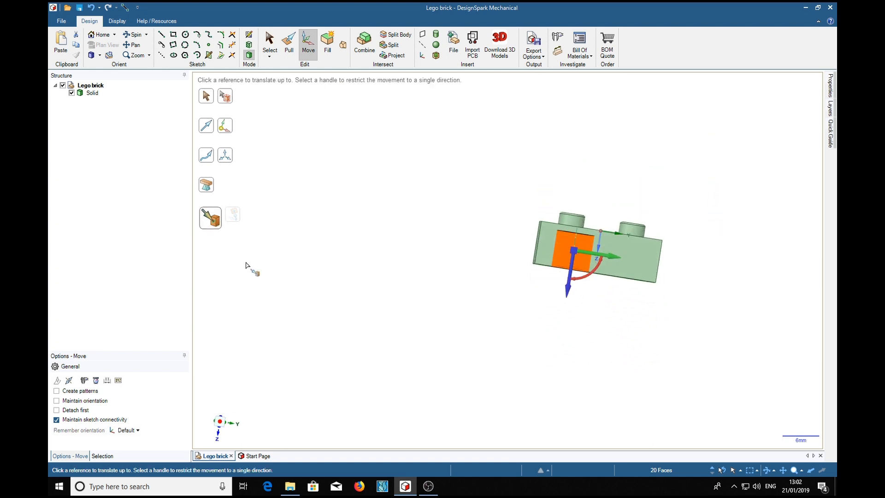
mouse_move(379, 227)
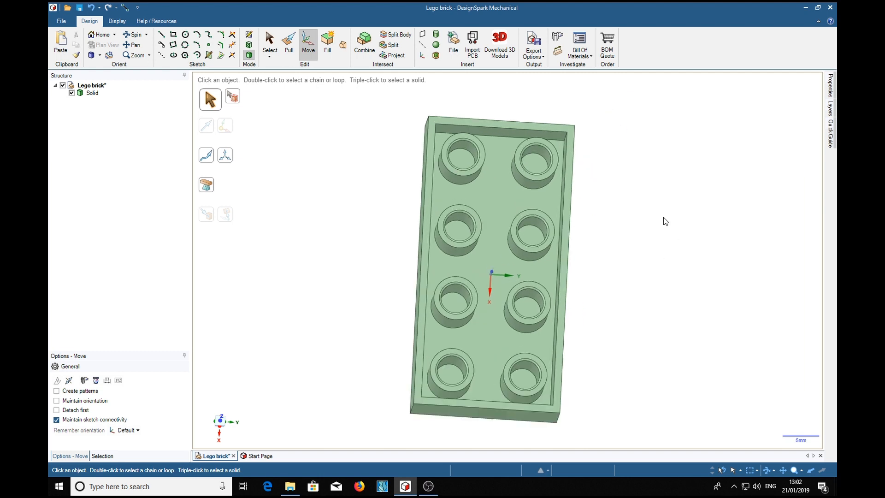
mouse_move(655, 250)
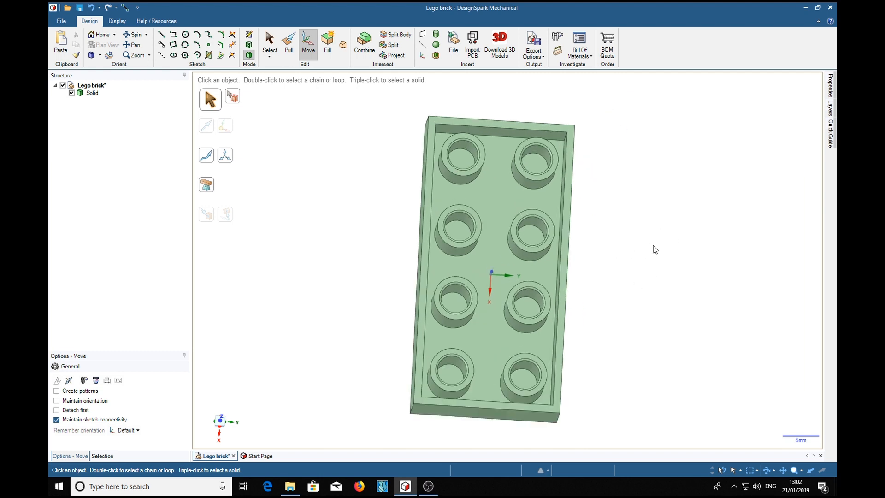